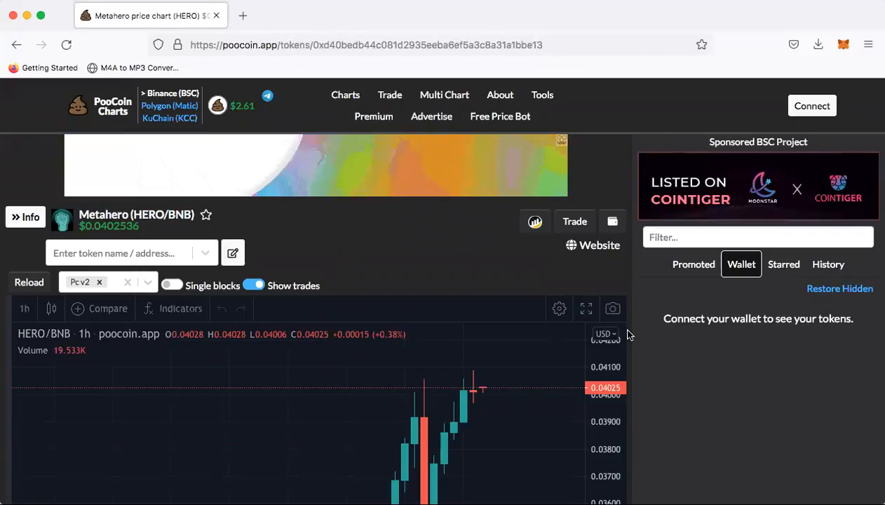
# Zoom the HERO chart out to full history since the July 6 launch and choose the 4h interval.
pyautogui.scroll(-3)
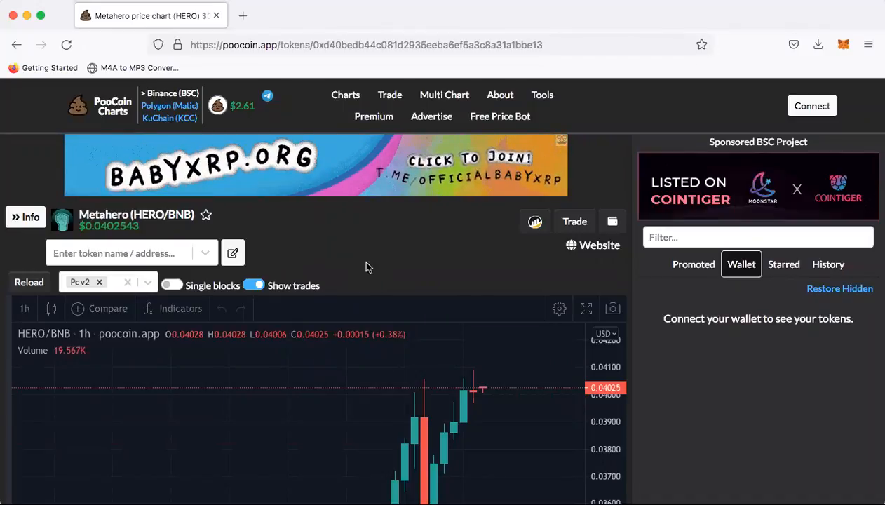
pyautogui.scroll(-3)
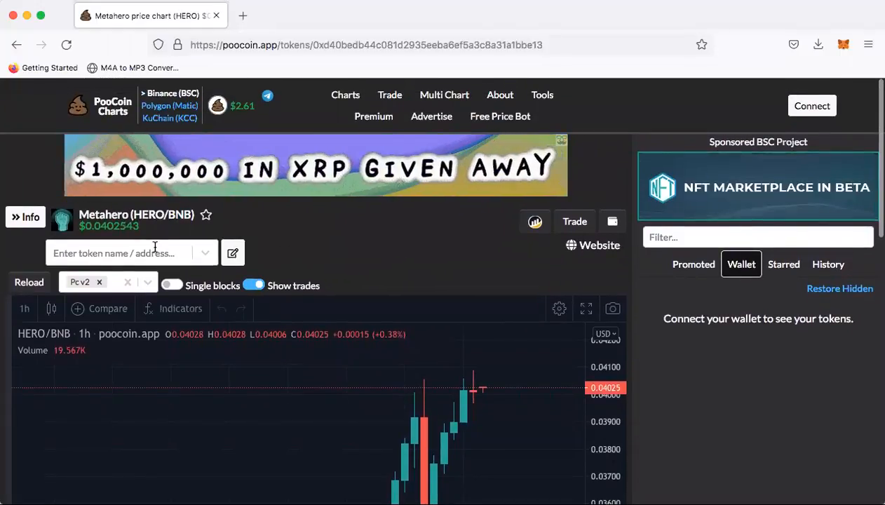
pyautogui.click(26, 309)
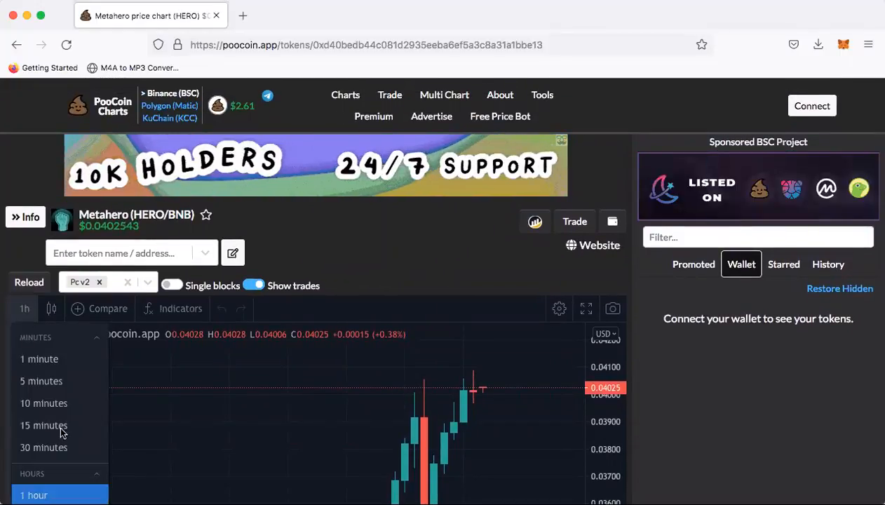
pyautogui.scroll(-3)
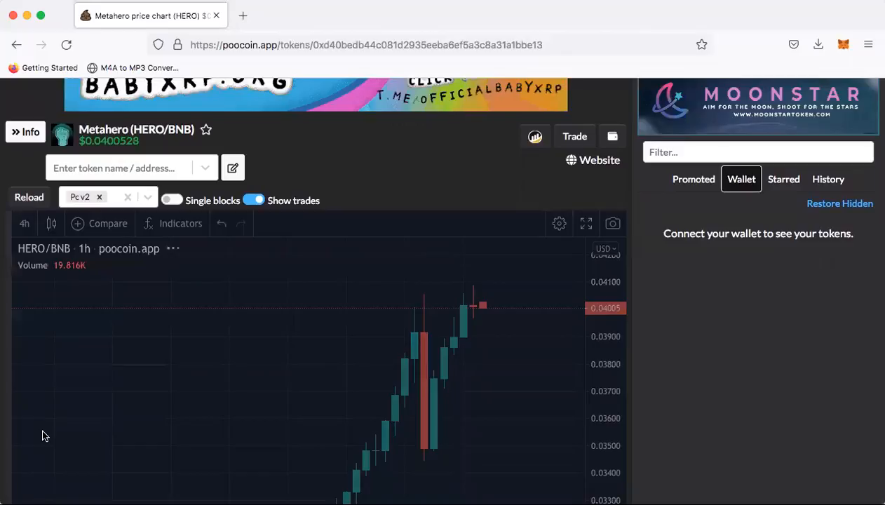
pyautogui.scroll(-3)
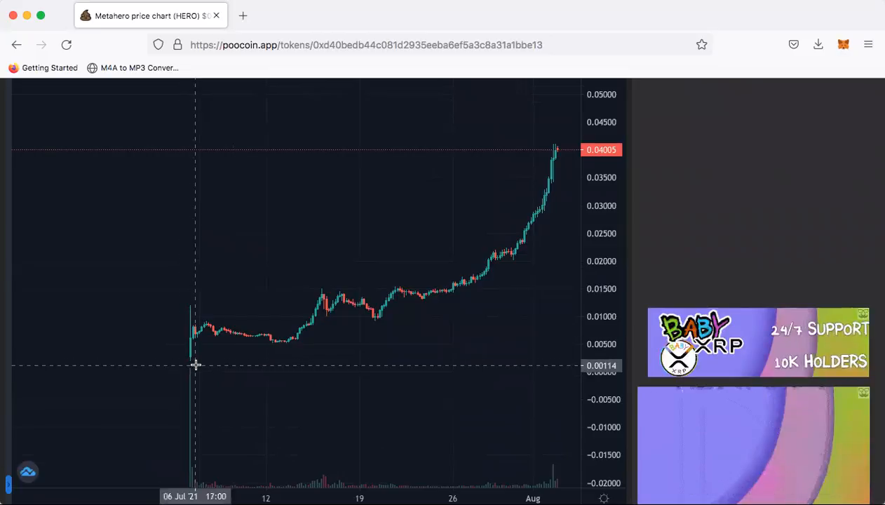
pyautogui.moveTo(574, 364)
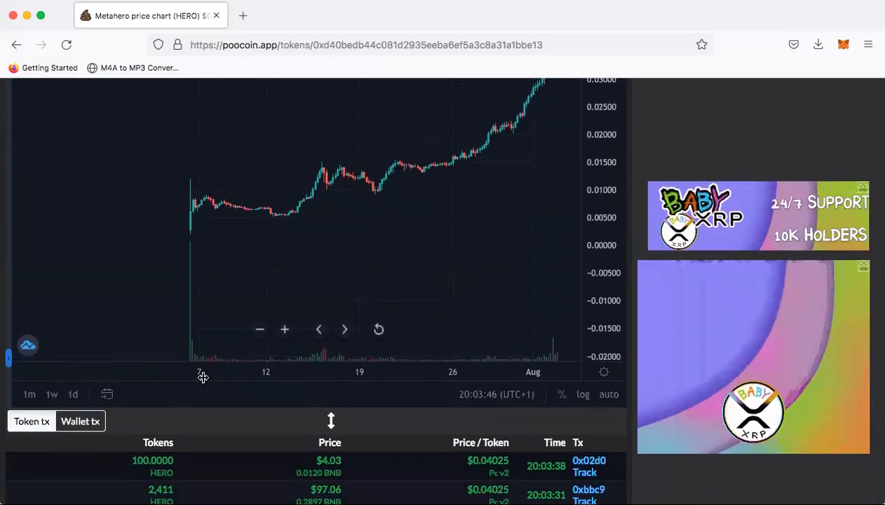
pyautogui.moveTo(190, 362)
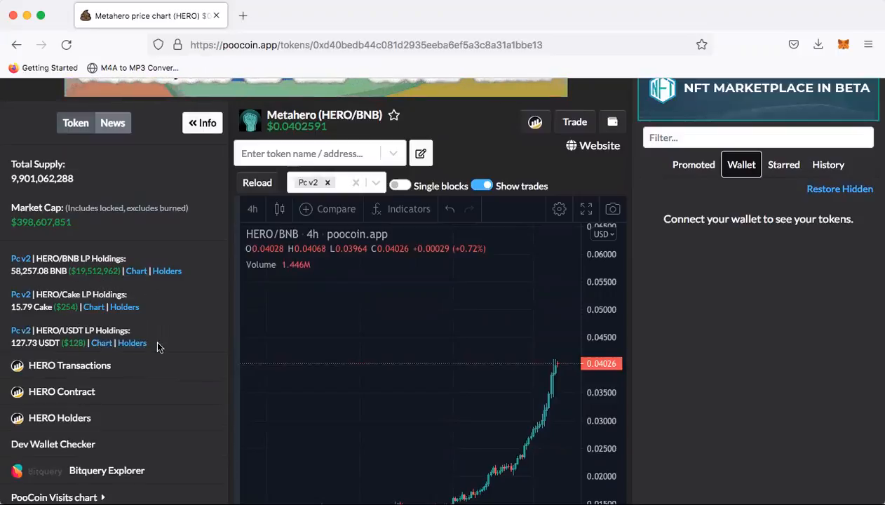
pyautogui.scroll(-3)
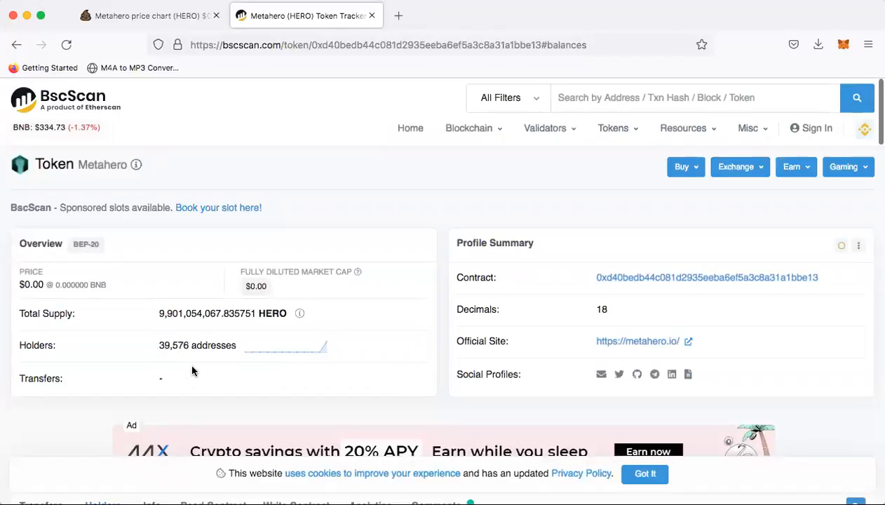
pyautogui.moveTo(223, 356)
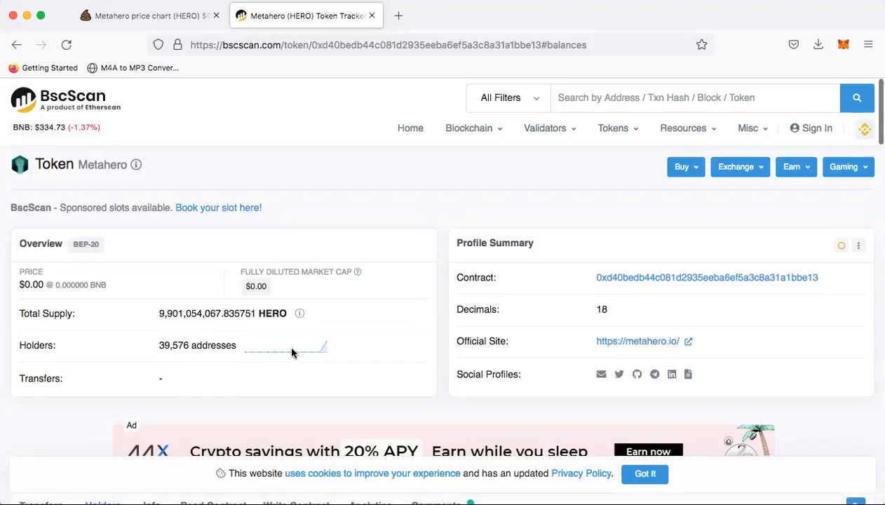
pyautogui.moveTo(421, 205)
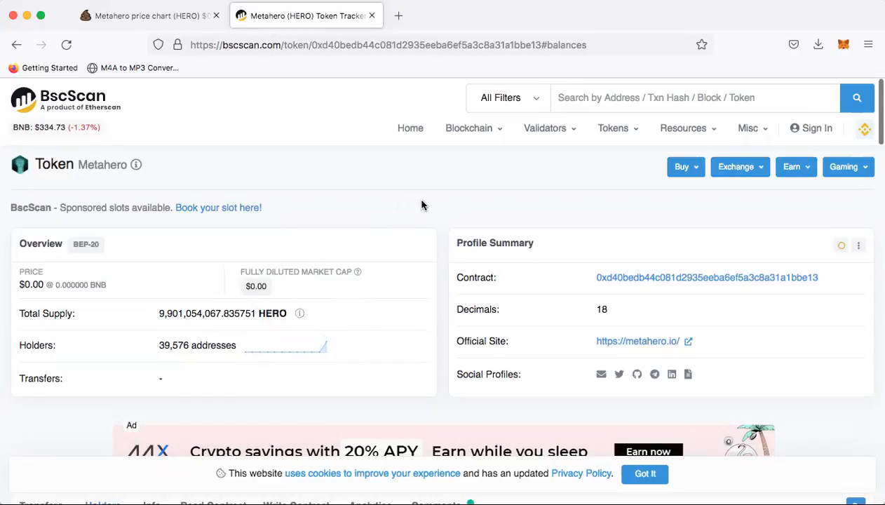
# Jump to page 20 of 20 in the Holders tab, showing ranks 951–1,000.
pyautogui.scroll(-3)
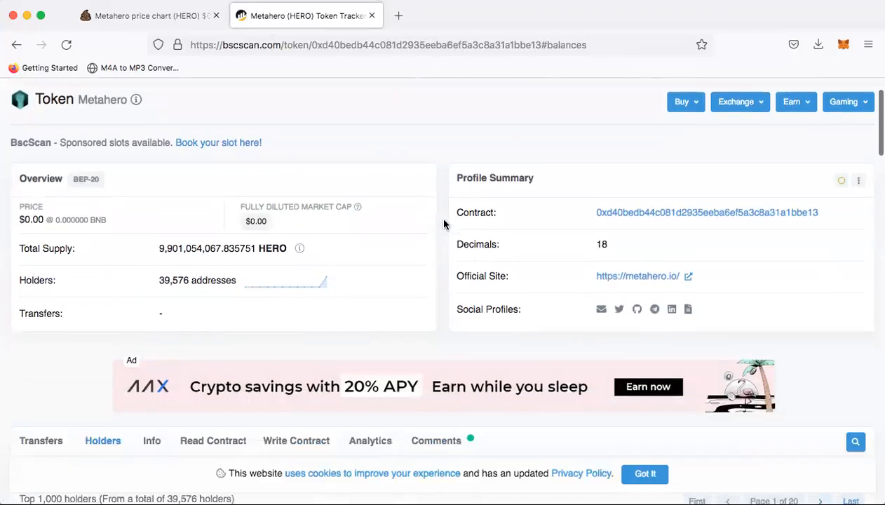
pyautogui.scroll(-3)
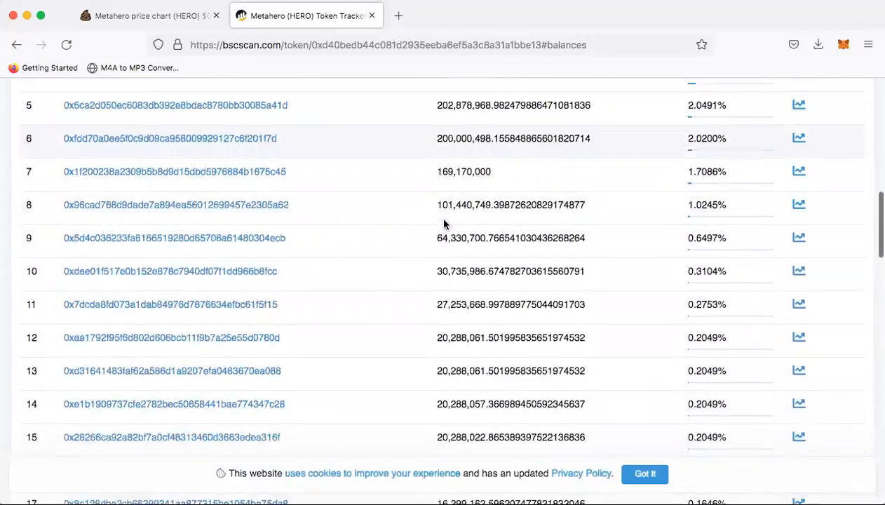
pyautogui.scroll(-3)
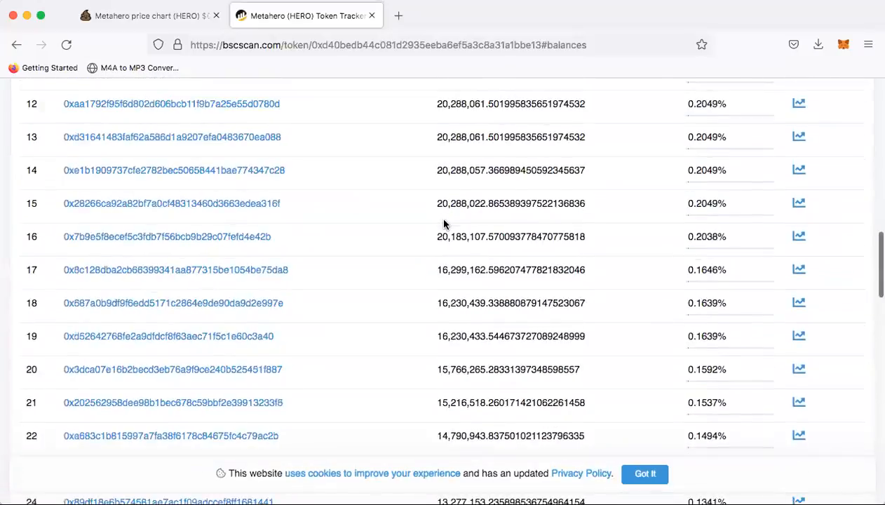
pyautogui.click(850, 222)
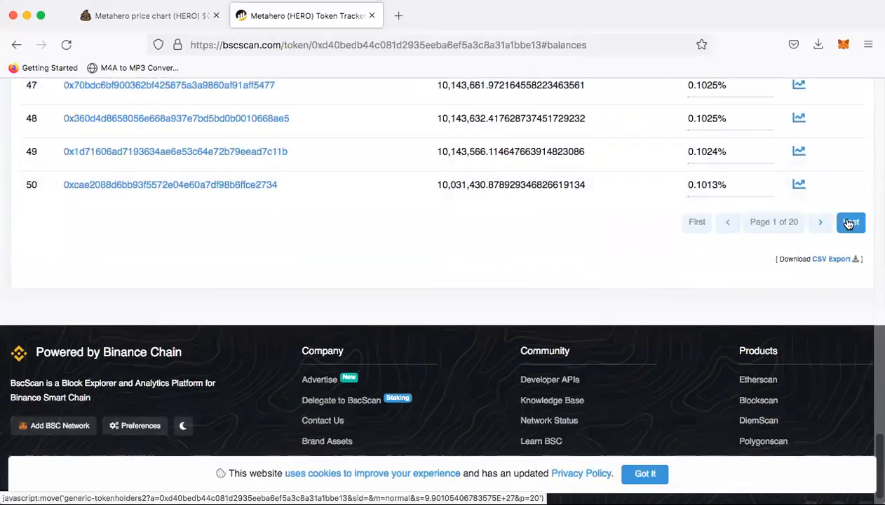
pyautogui.click(850, 222)
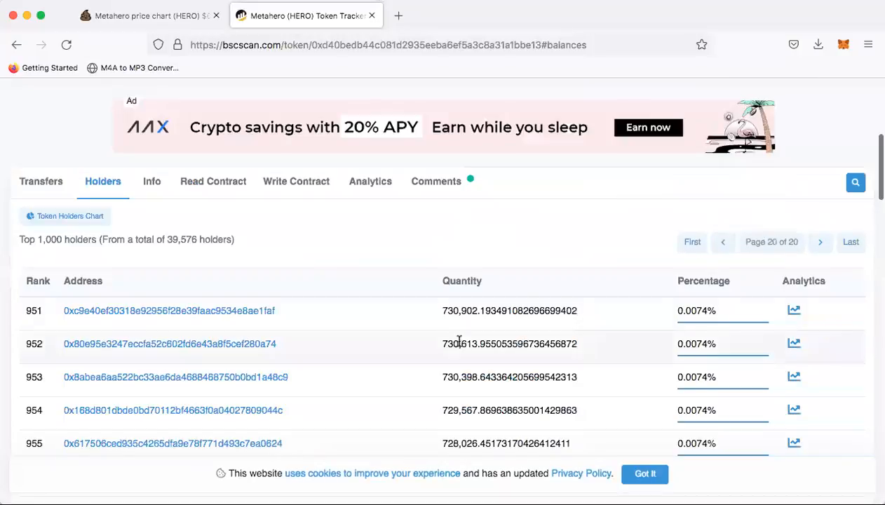
pyautogui.scroll(-3)
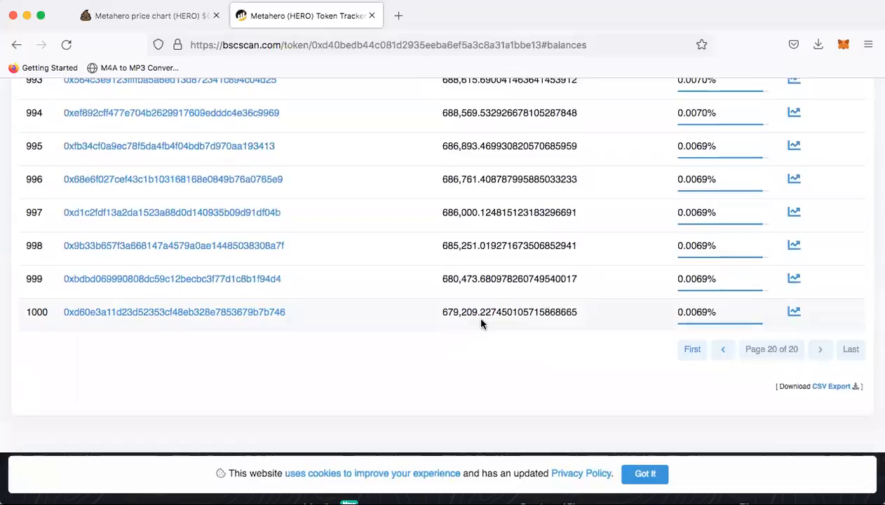
pyautogui.moveTo(460, 328)
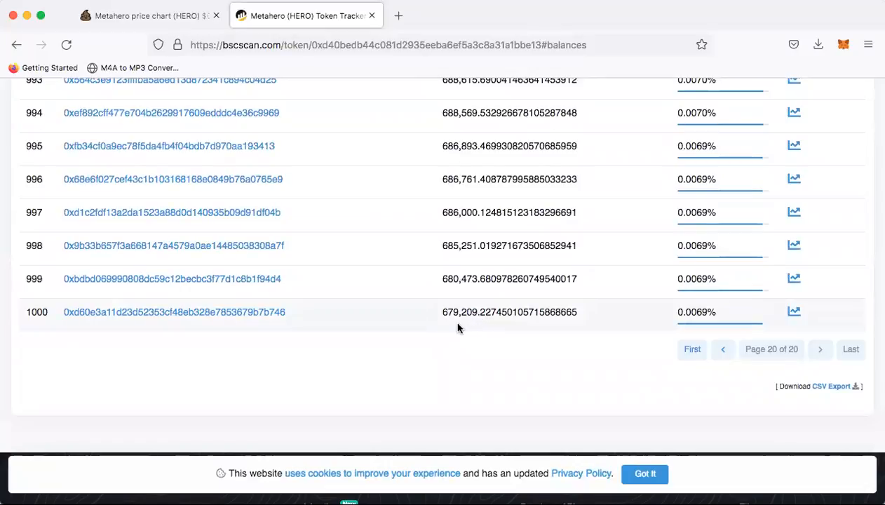
pyautogui.moveTo(481, 335)
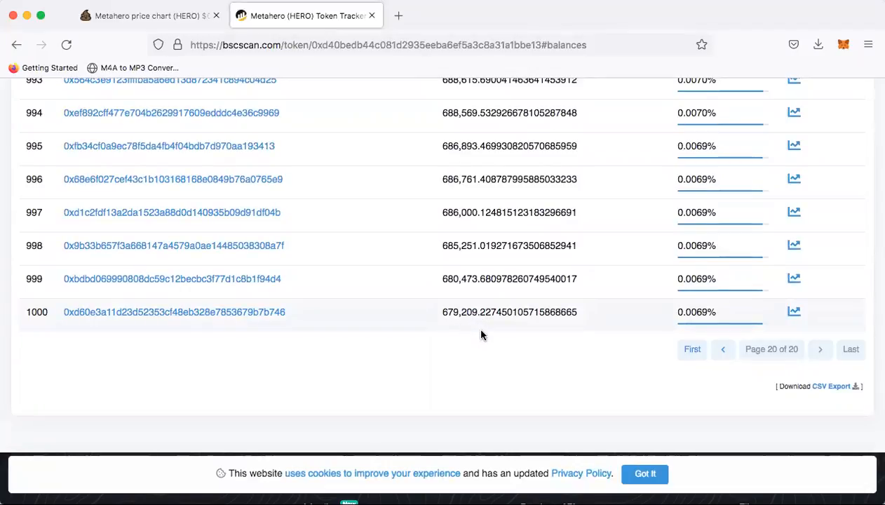
pyautogui.moveTo(492, 335)
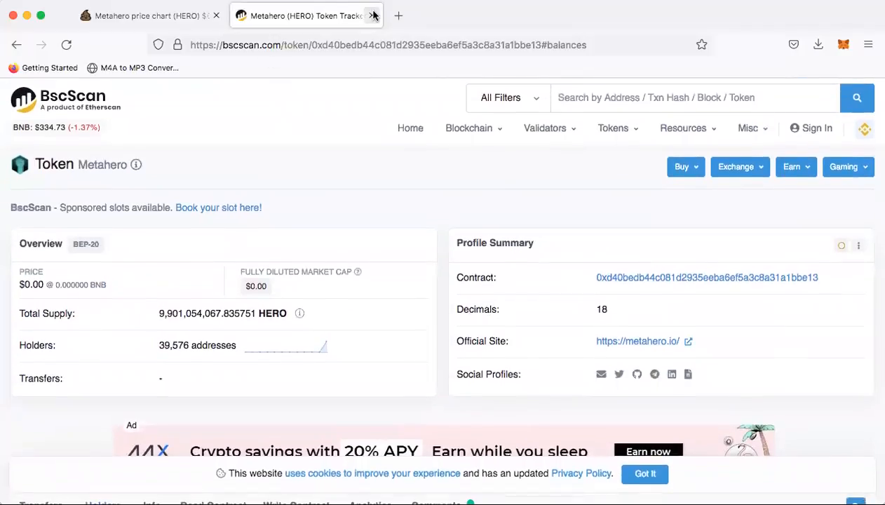
# Close the BscScan tab and follow the Website link to metahero.io from the PooCoin token page.
pyautogui.click(141, 16)
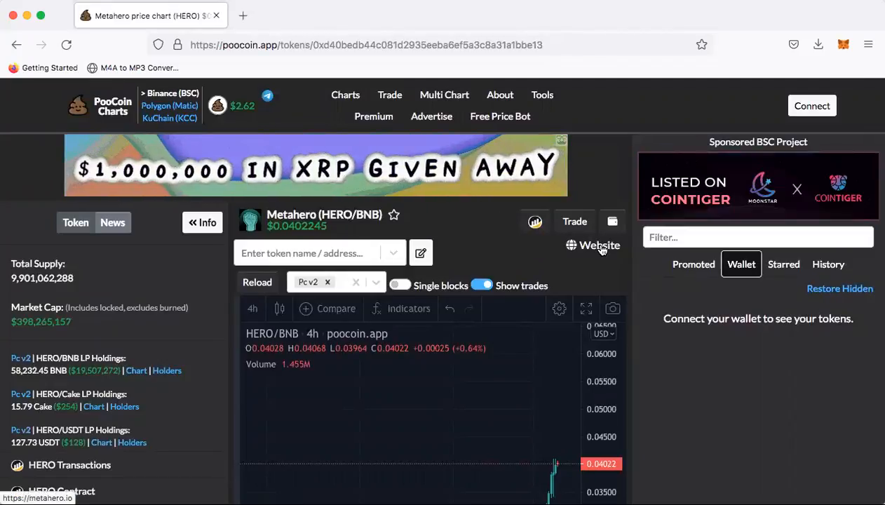
pyautogui.click(592, 244)
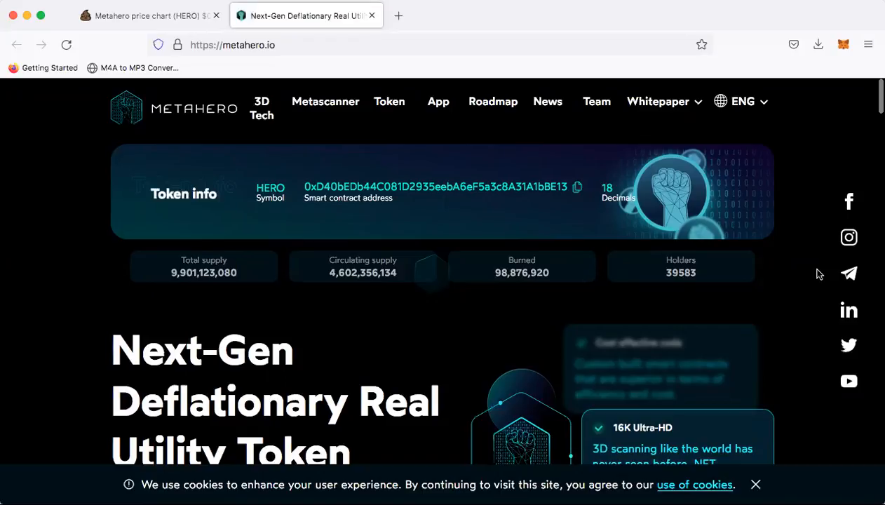
# Scroll the metahero.io homepage past Token info and the press logos toward the 3D Technology section.
pyautogui.scroll(-3)
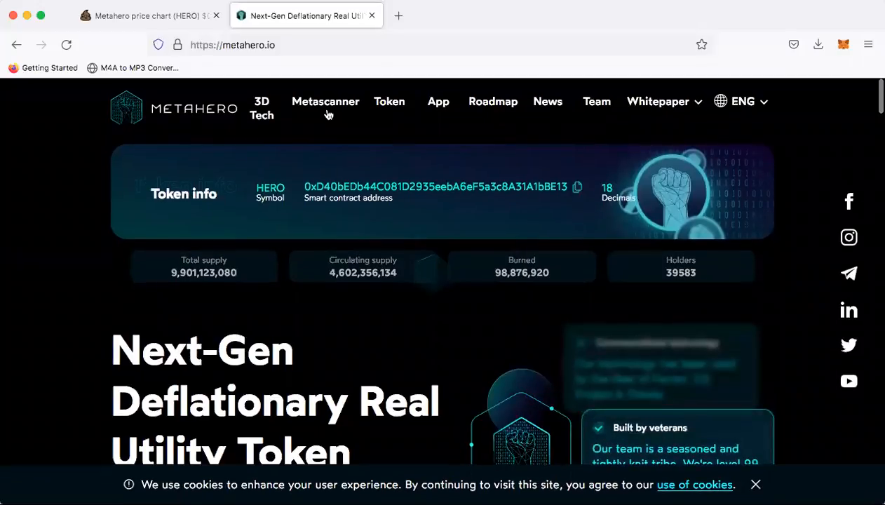
pyautogui.moveTo(744, 241)
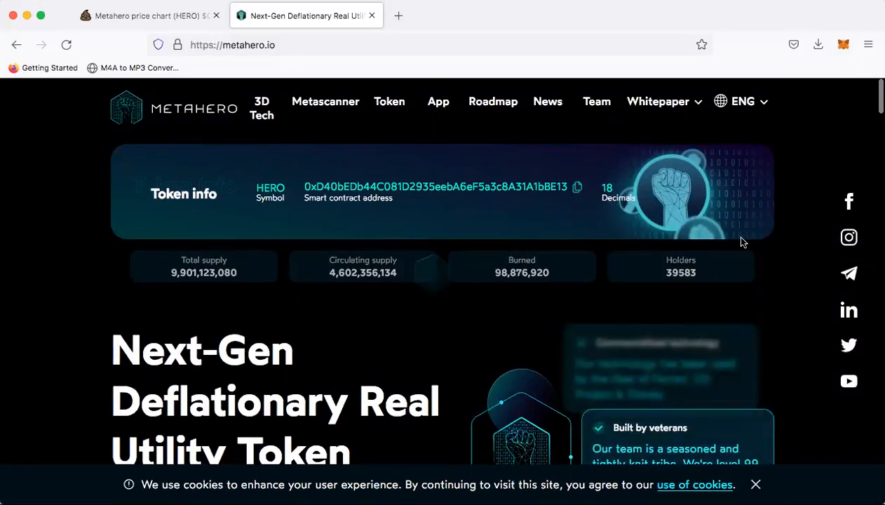
pyautogui.scroll(-3)
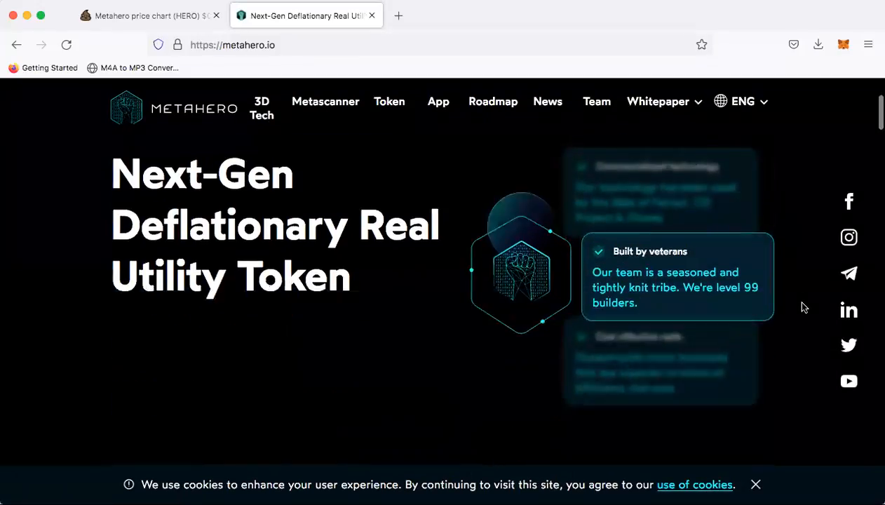
pyautogui.scroll(-3)
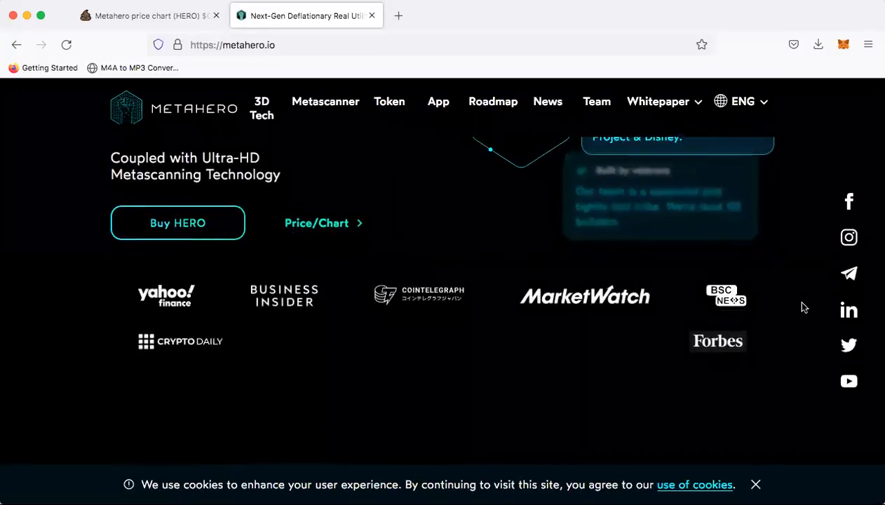
pyautogui.scroll(-3)
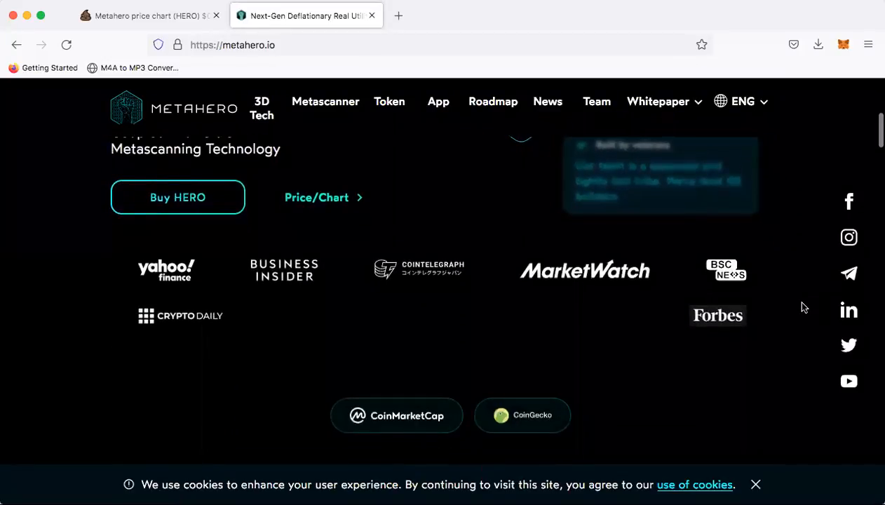
pyautogui.scroll(-3)
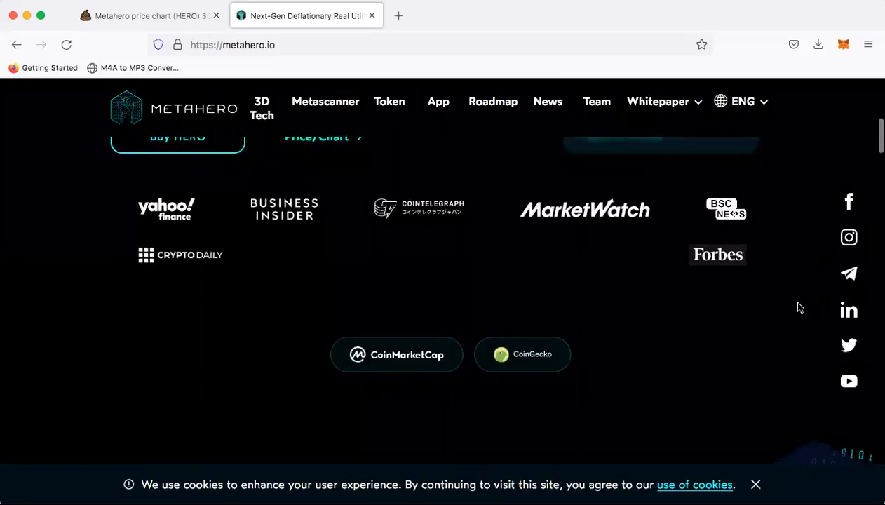
pyautogui.moveTo(311, 287)
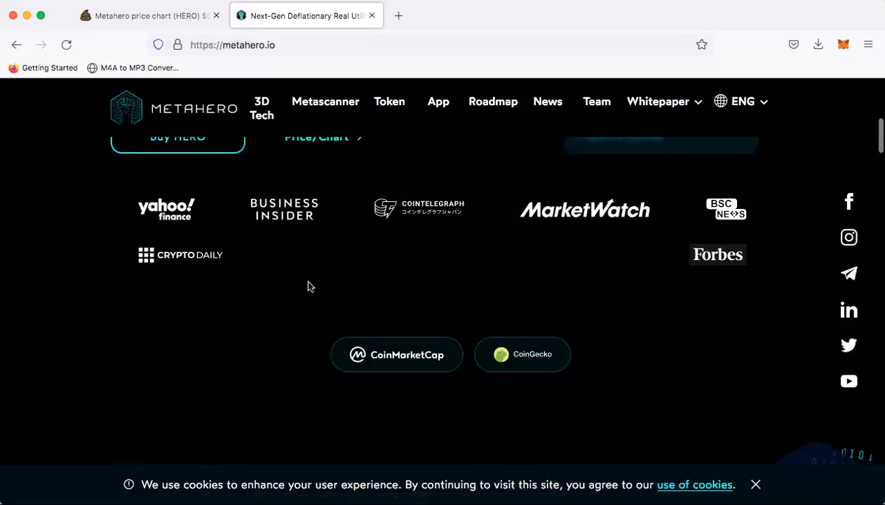
pyautogui.moveTo(616, 239)
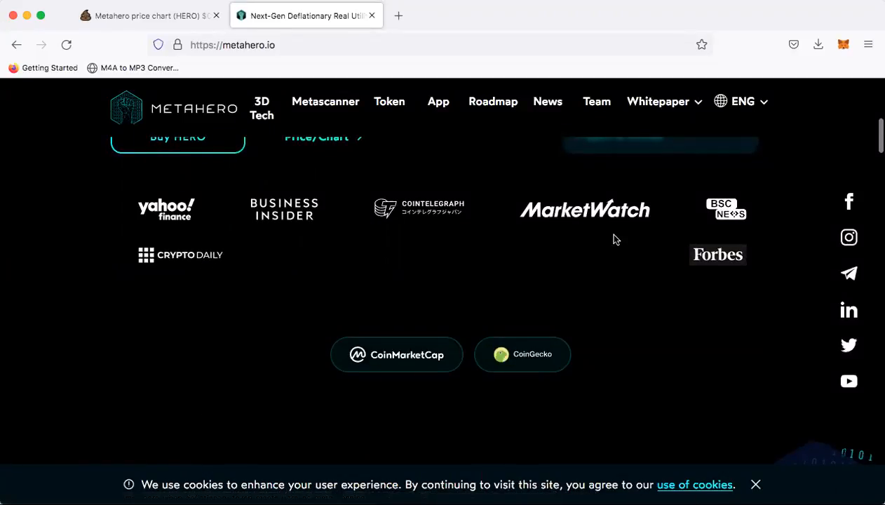
pyautogui.moveTo(540, 376)
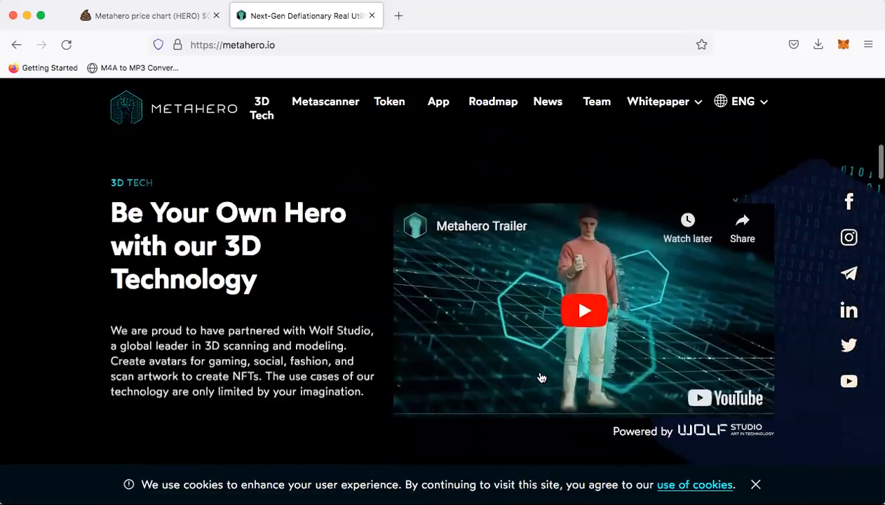
# Play the embedded Metahero Trailer YouTube video and let it run to its end screen.
pyautogui.scroll(-3)
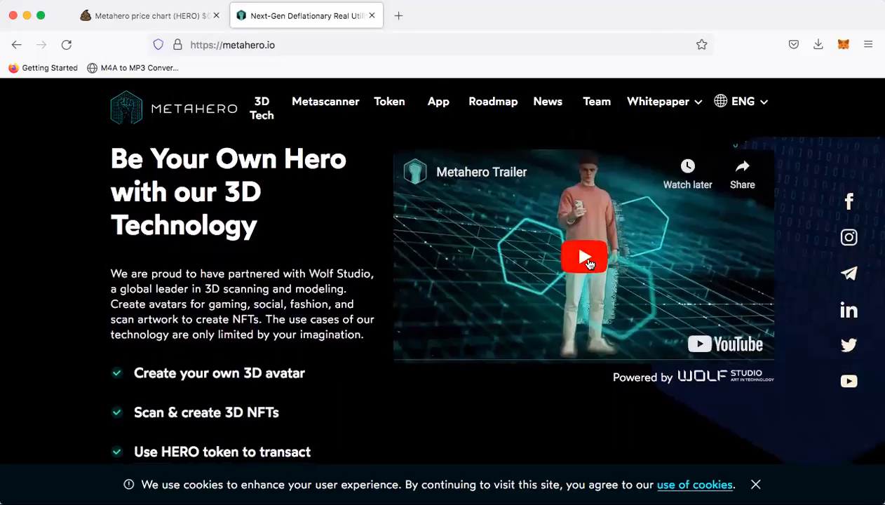
pyautogui.moveTo(685, 298)
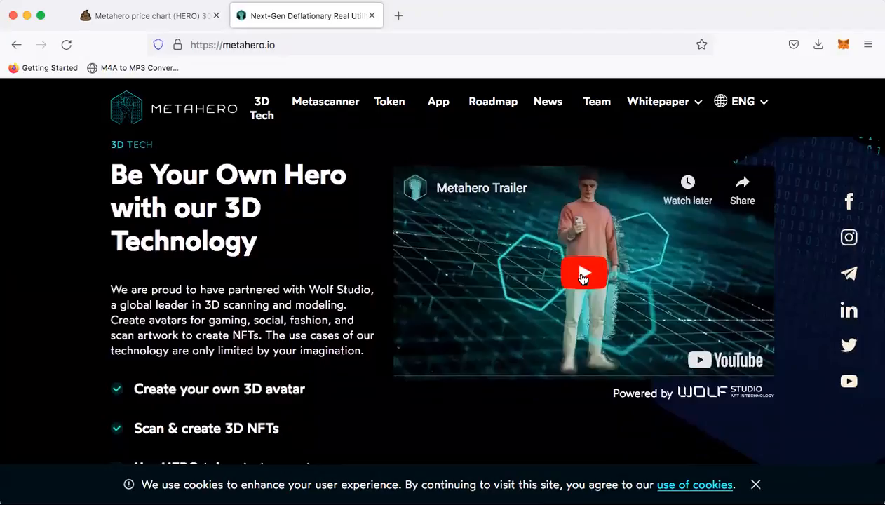
pyautogui.click(583, 274)
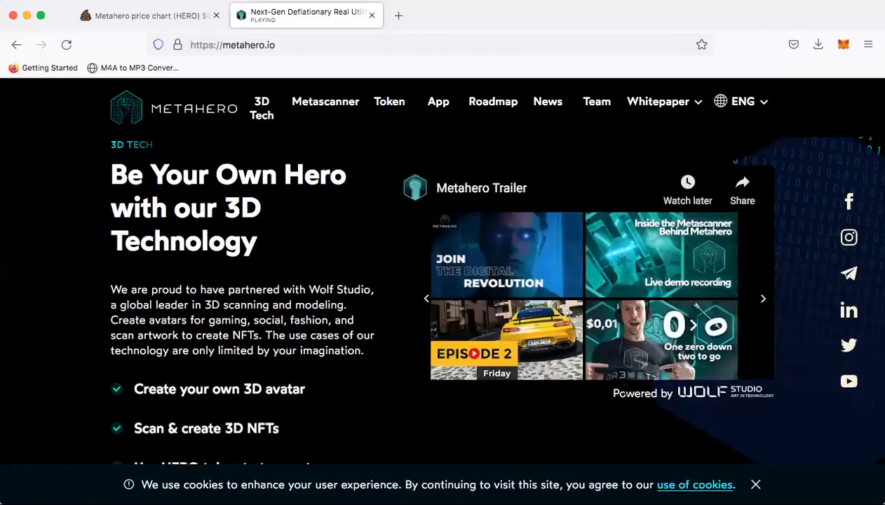
pyautogui.moveTo(484, 288)
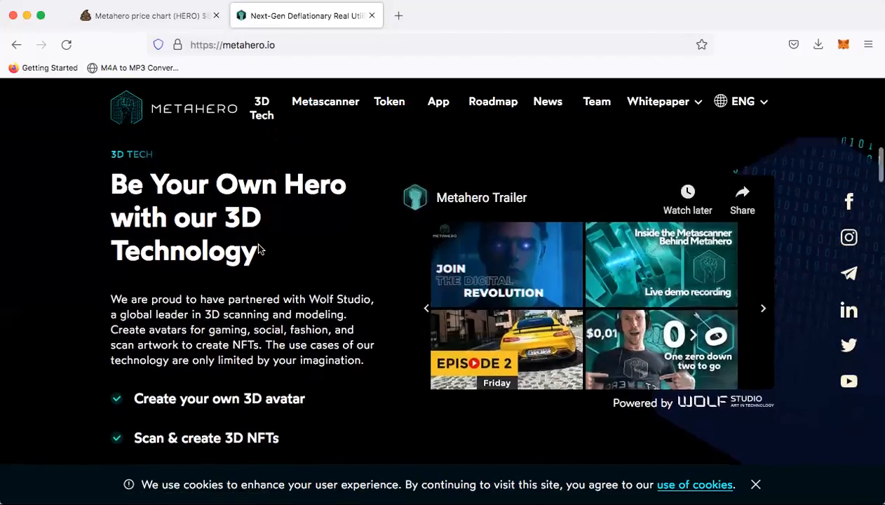
# Scroll past Tokenomics through the 'Designed for HEROs' app section to the Google Play and App Store badges.
pyautogui.scroll(-3)
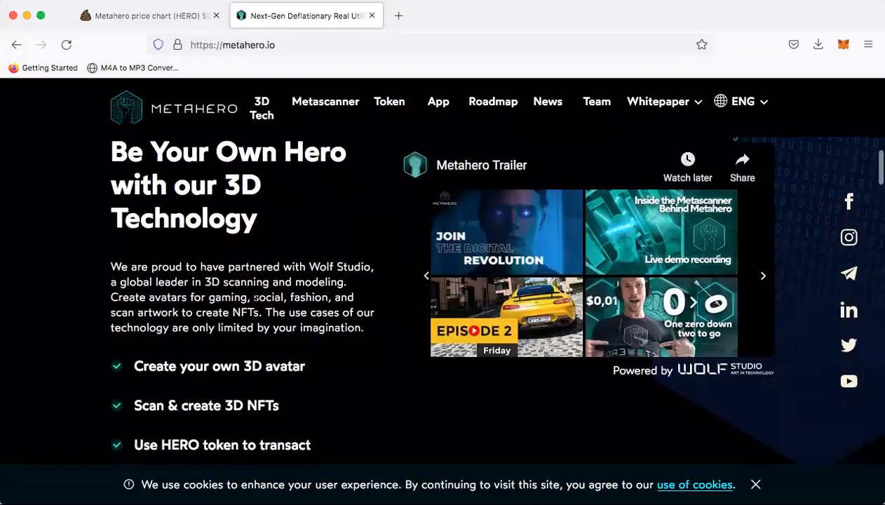
pyautogui.scroll(-3)
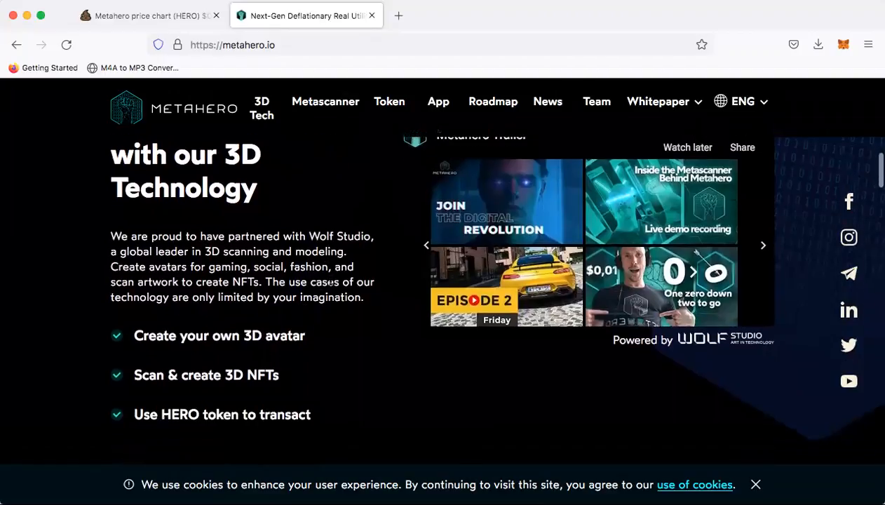
pyautogui.scroll(-3)
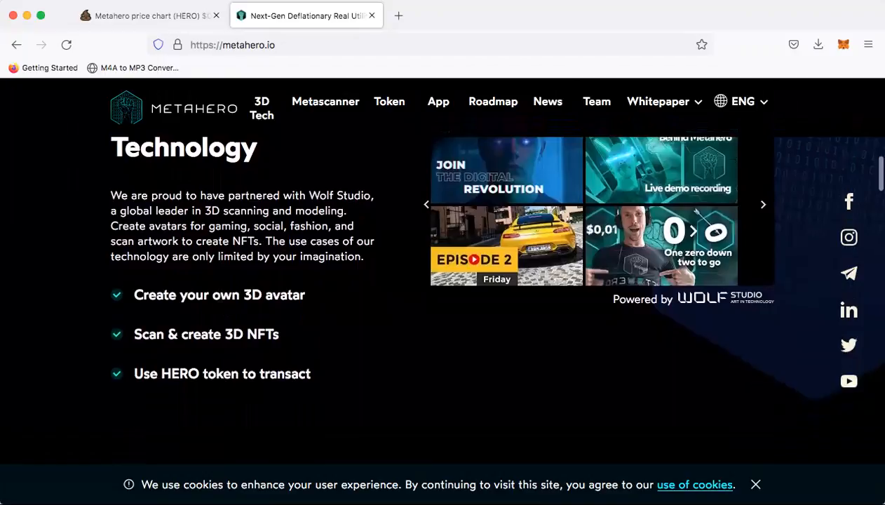
pyautogui.moveTo(312, 273)
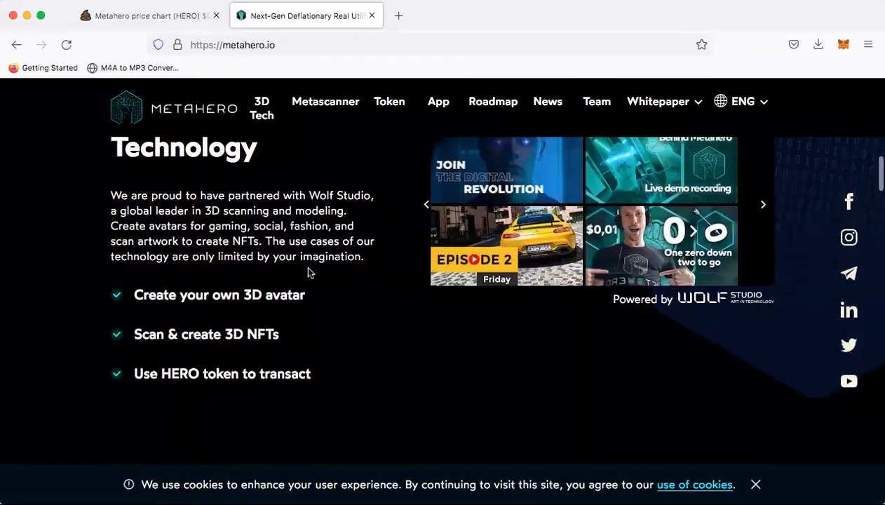
pyautogui.scroll(-3)
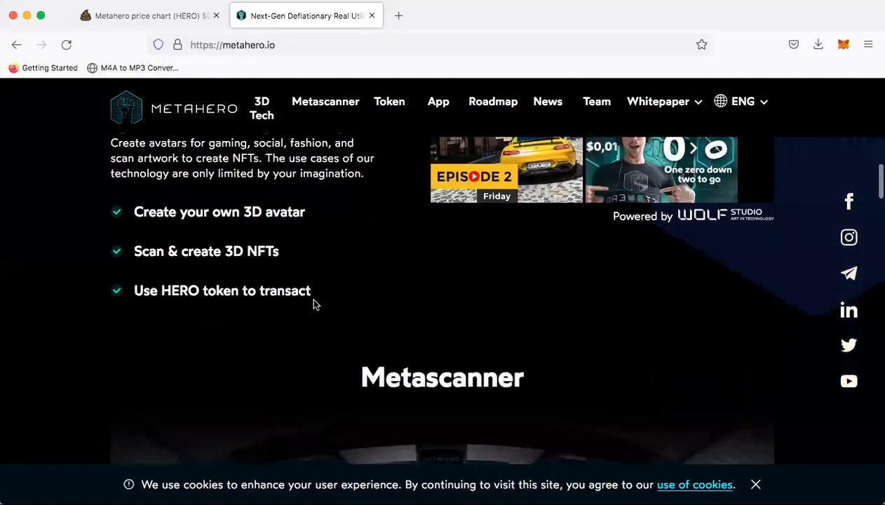
pyautogui.scroll(-3)
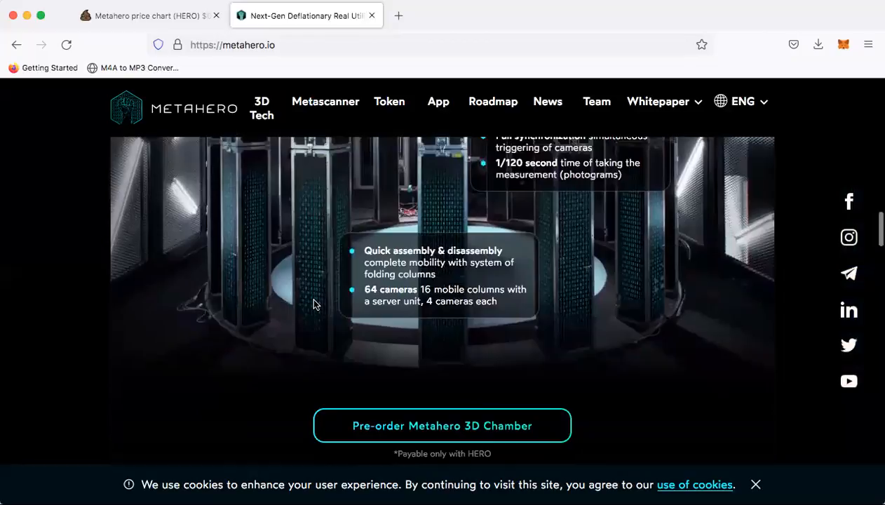
pyautogui.scroll(-3)
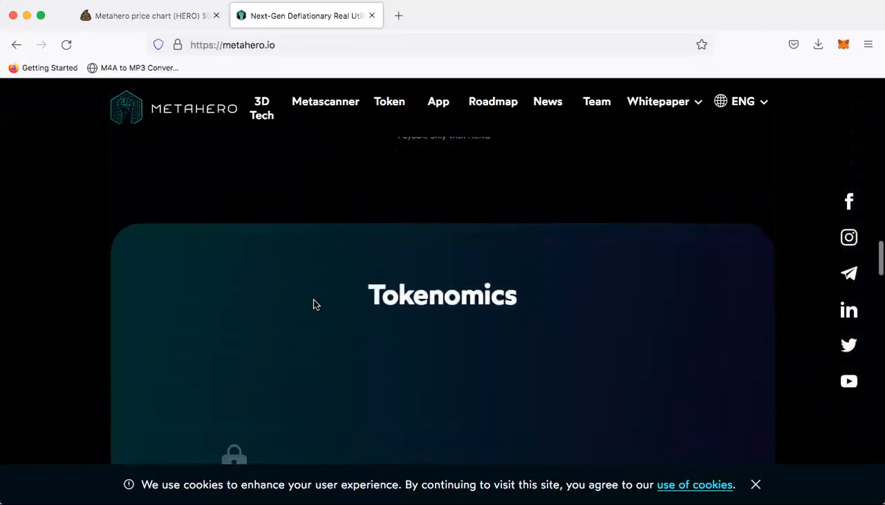
pyautogui.scroll(-3)
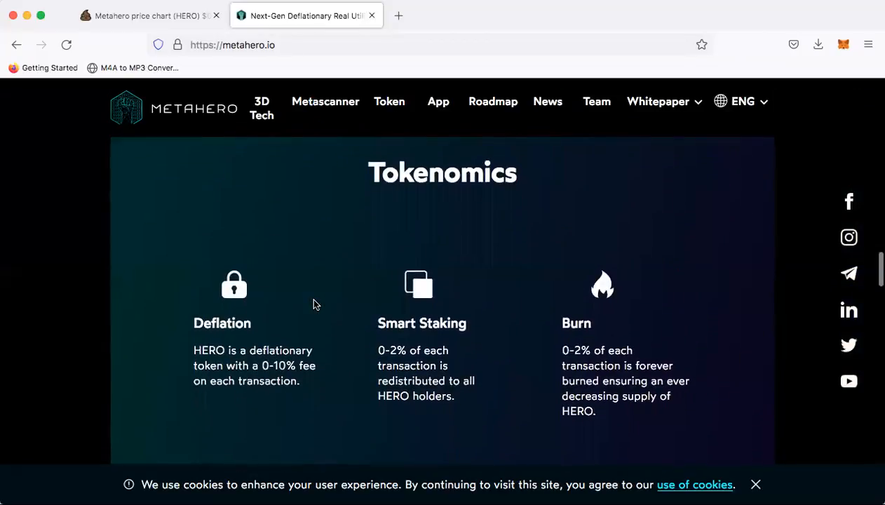
pyautogui.scroll(-3)
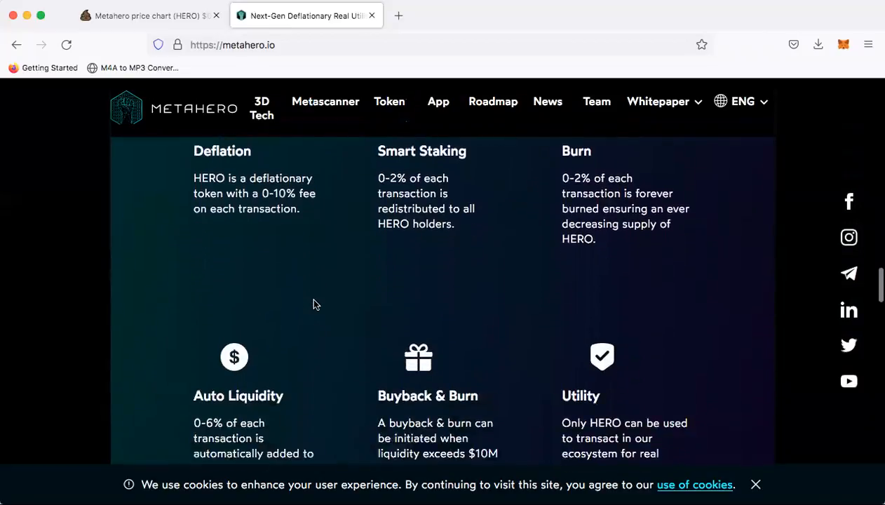
pyautogui.scroll(-3)
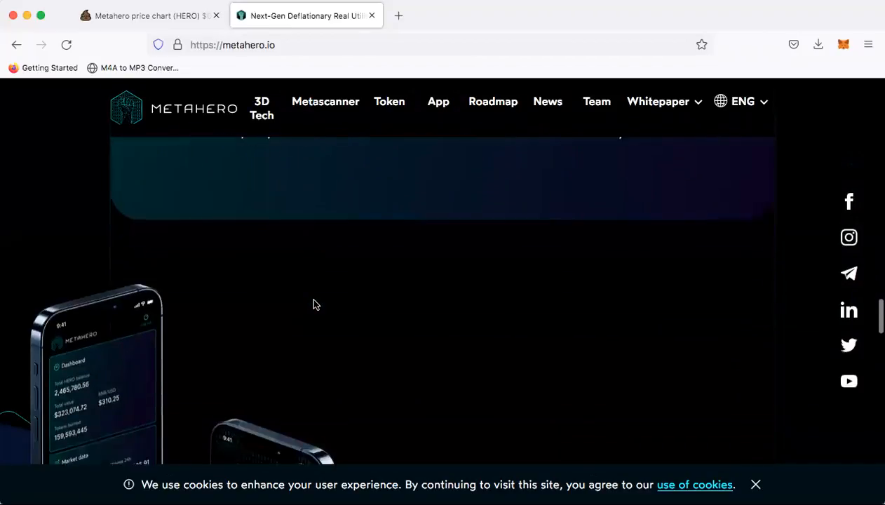
pyautogui.scroll(-3)
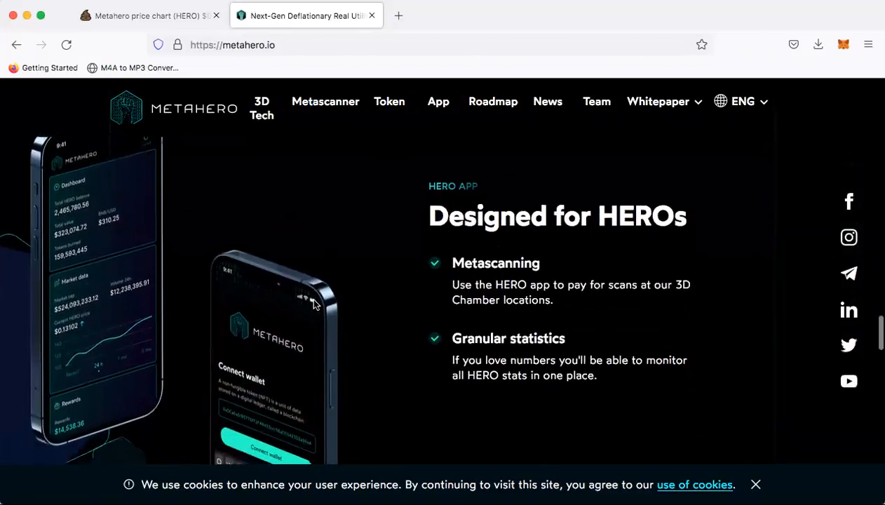
pyautogui.scroll(-3)
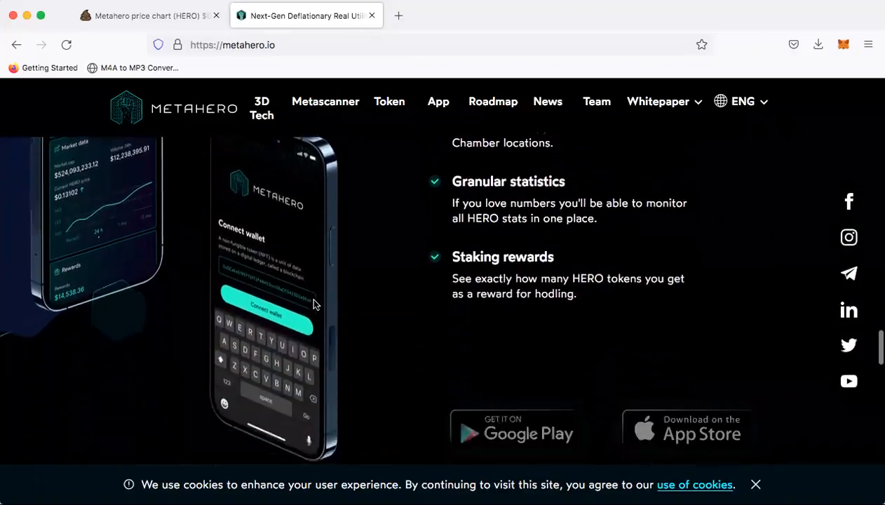
pyautogui.scroll(-3)
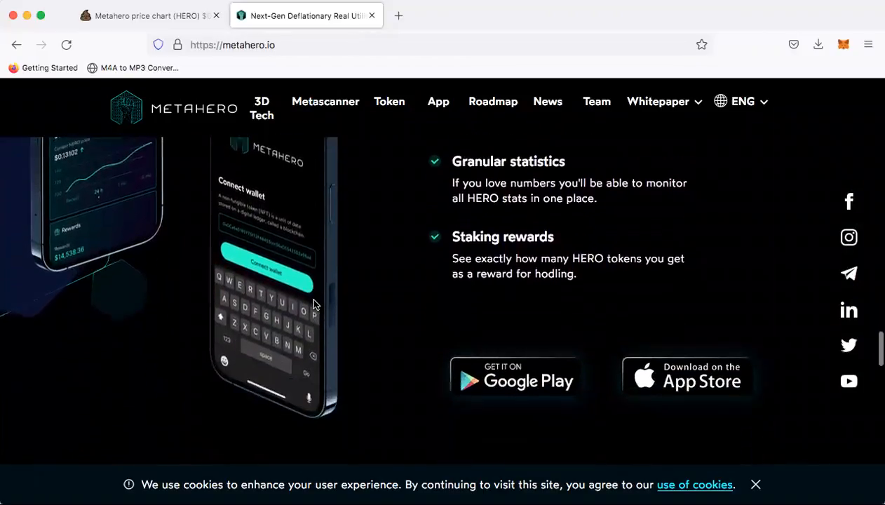
pyautogui.scroll(-3)
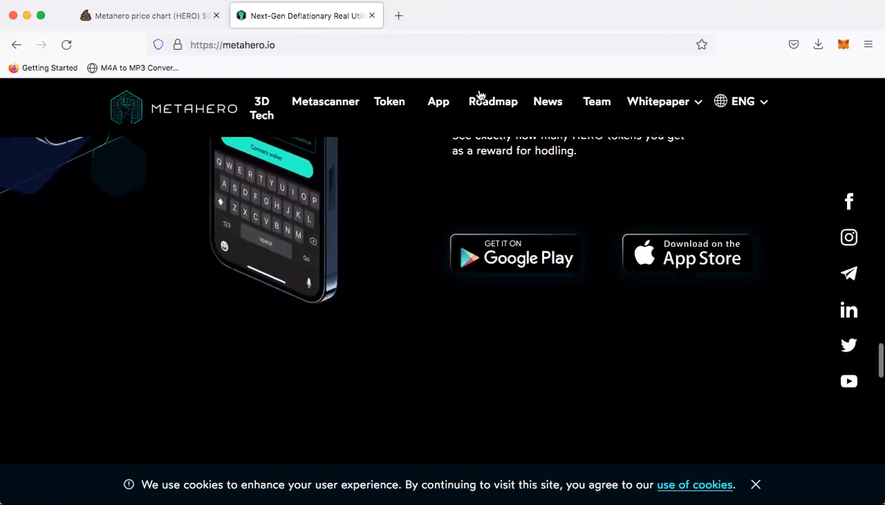
# Scroll back to the top Token info banner with the contract address, 9,901,123,080 supply and 39,583 holders.
pyautogui.scroll(-3)
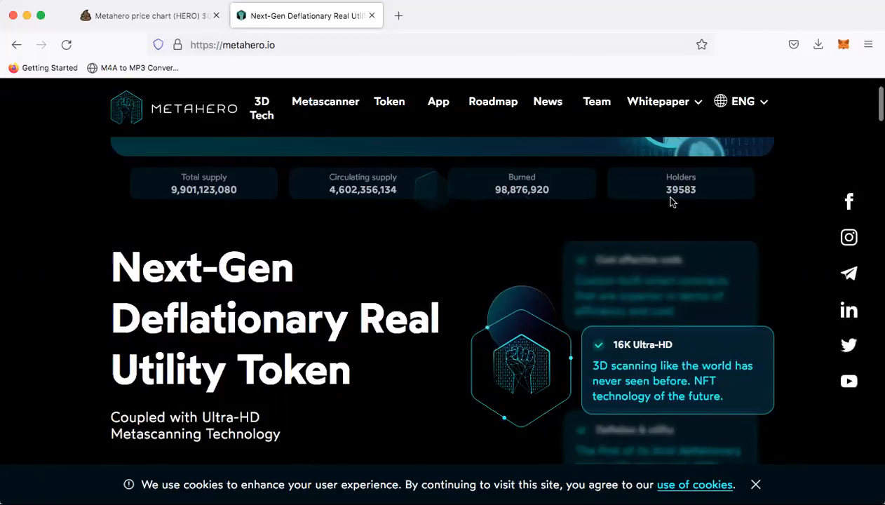
pyautogui.scroll(-3)
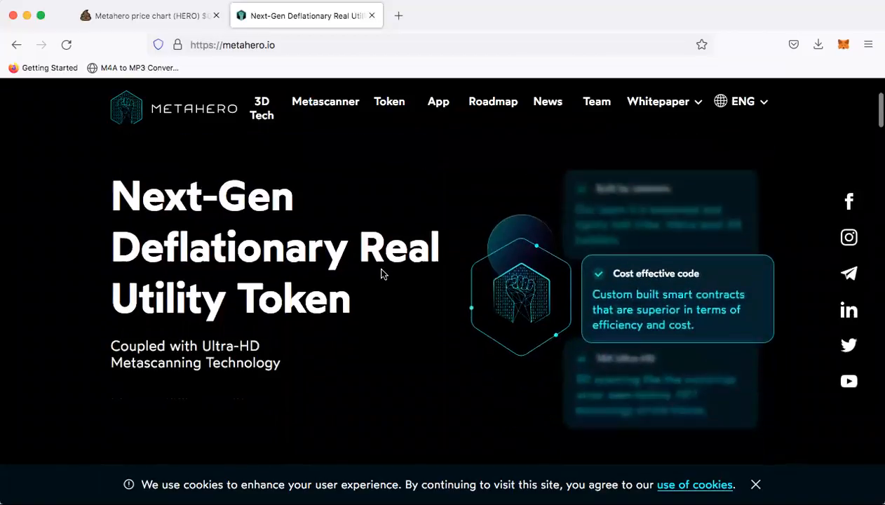
pyautogui.scroll(-3)
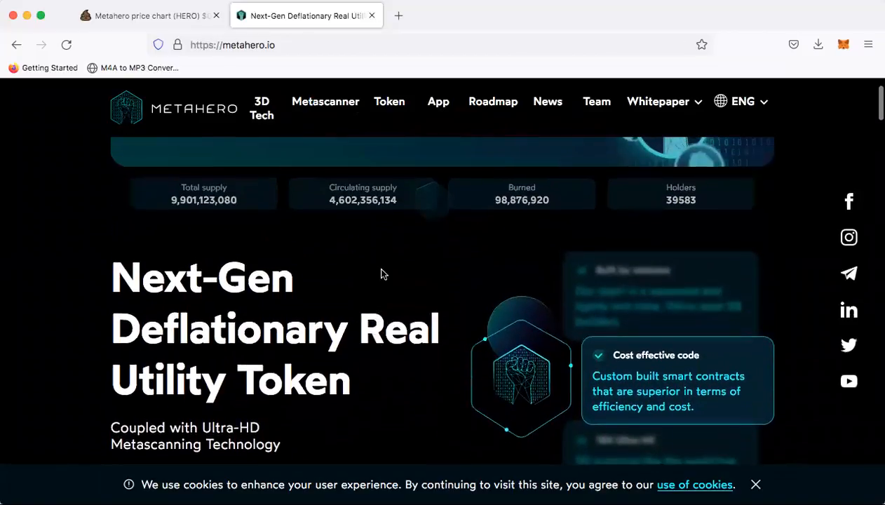
pyautogui.scroll(-3)
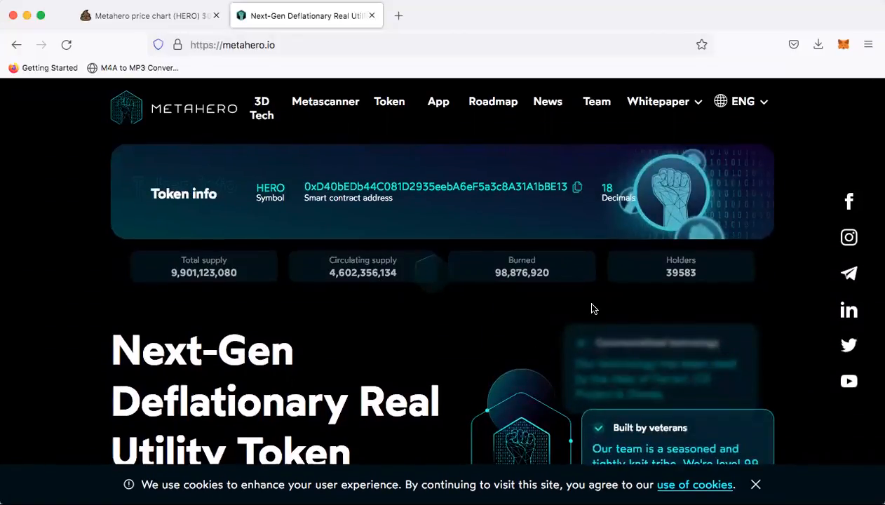
pyautogui.moveTo(548, 304)
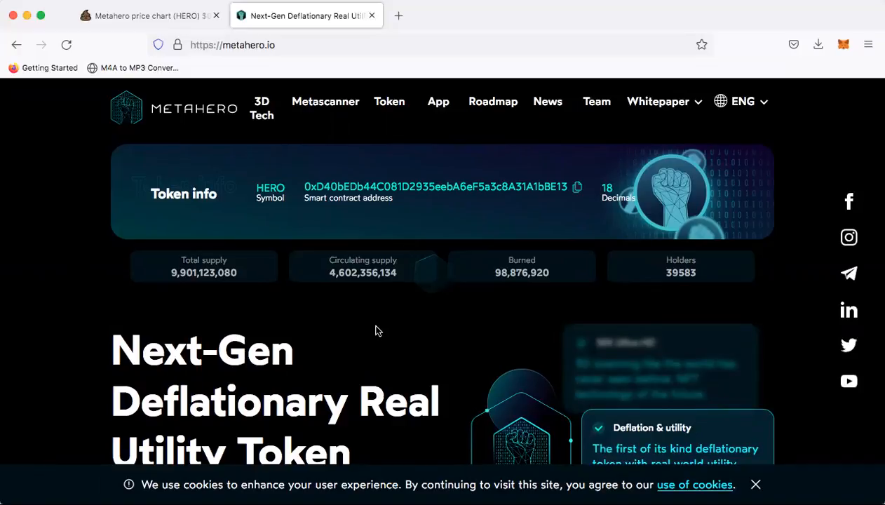
pyautogui.scroll(-3)
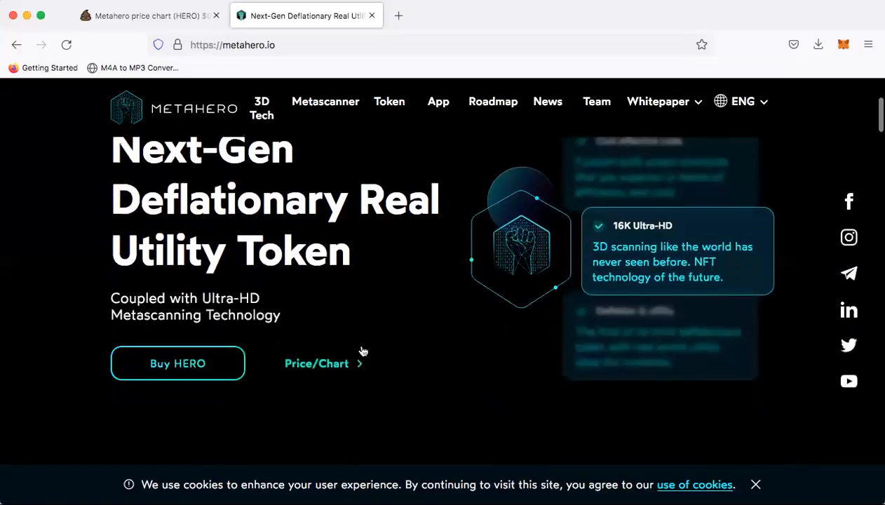
pyautogui.scroll(-3)
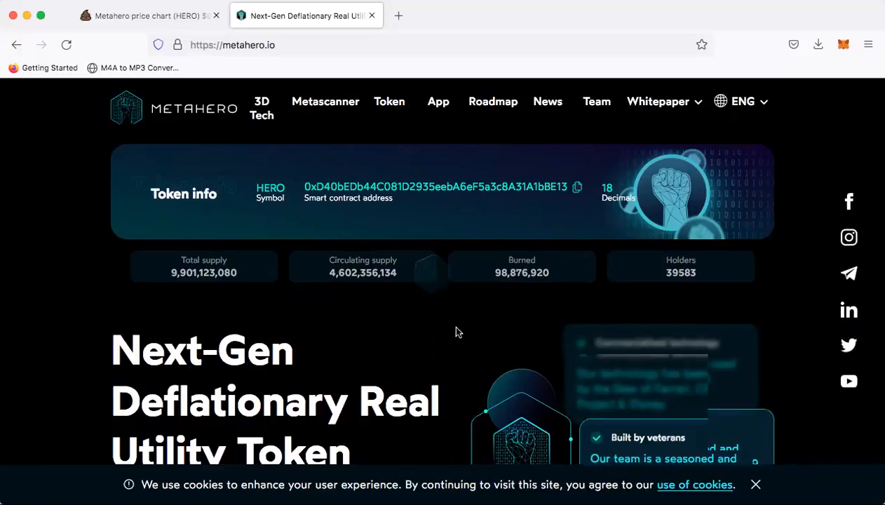
pyautogui.scroll(-3)
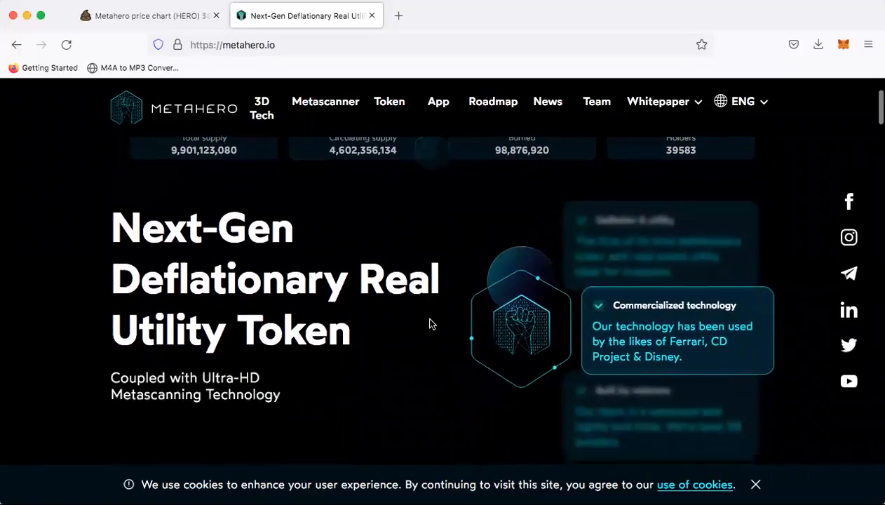
pyautogui.scroll(-3)
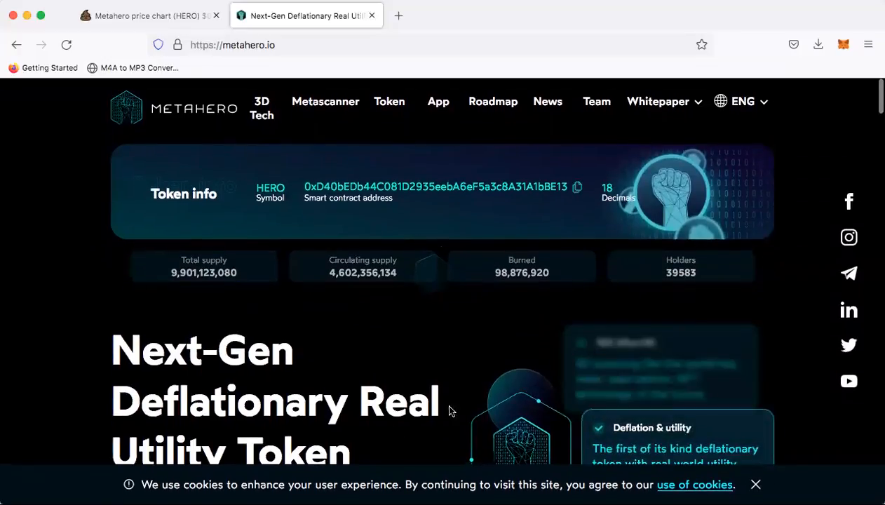
pyautogui.moveTo(494, 338)
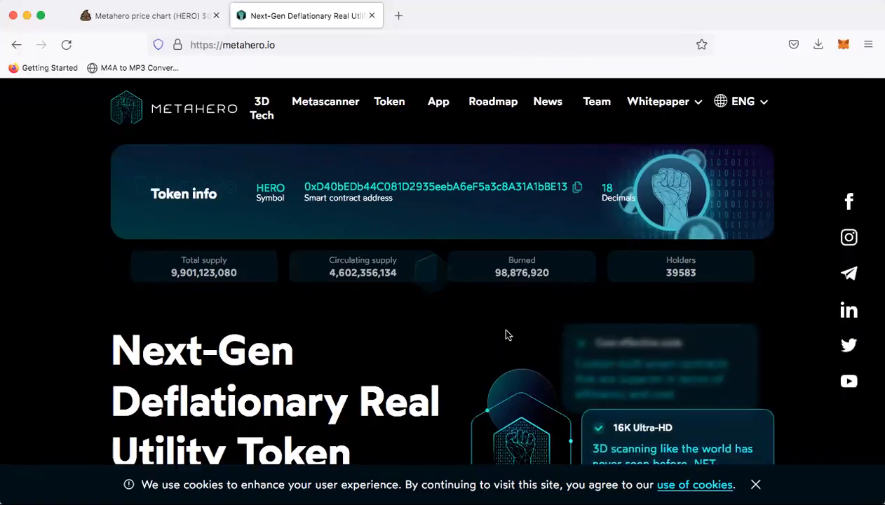
pyautogui.moveTo(509, 348)
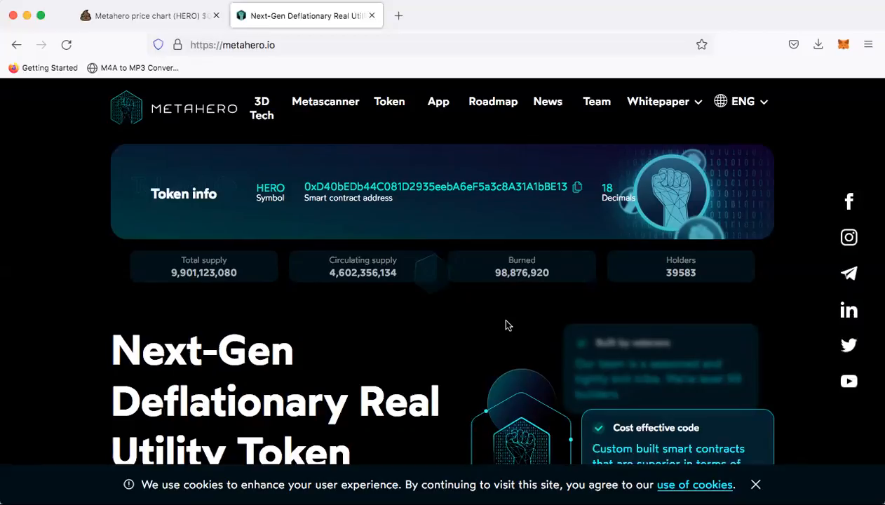
pyautogui.scroll(-3)
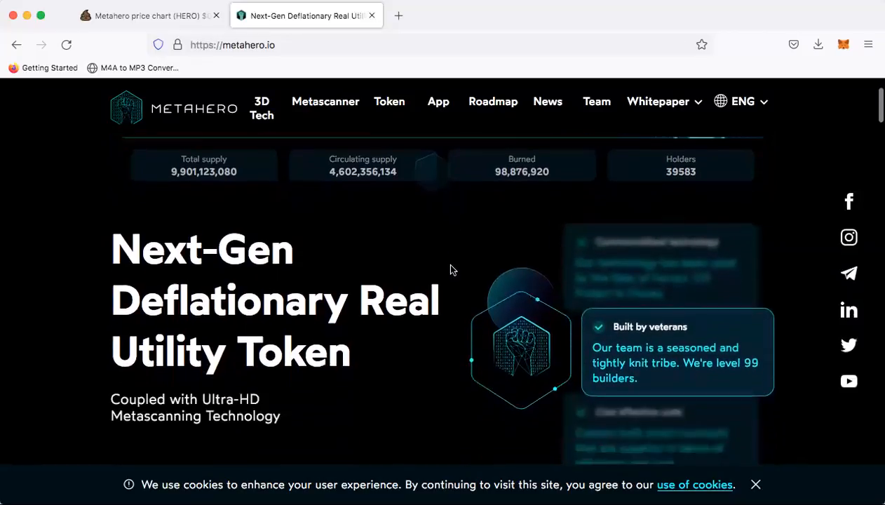
pyautogui.scroll(3)
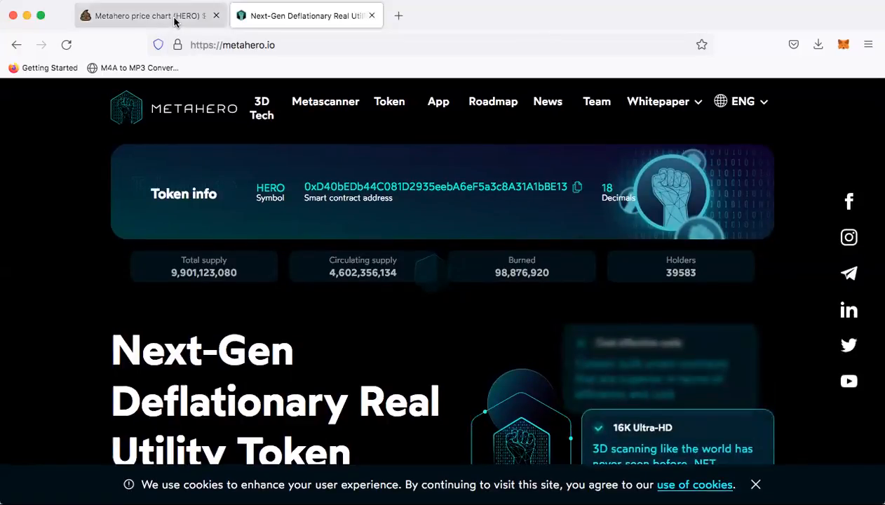
# Scroll just below the token info to the headline with the Buy HERO and Price/Chart buttons.
pyautogui.click(147, 15)
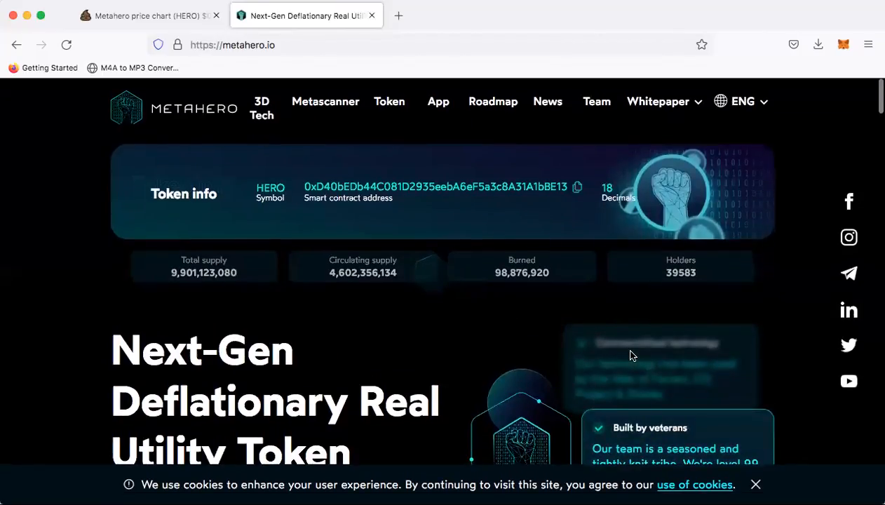
pyautogui.moveTo(622, 290)
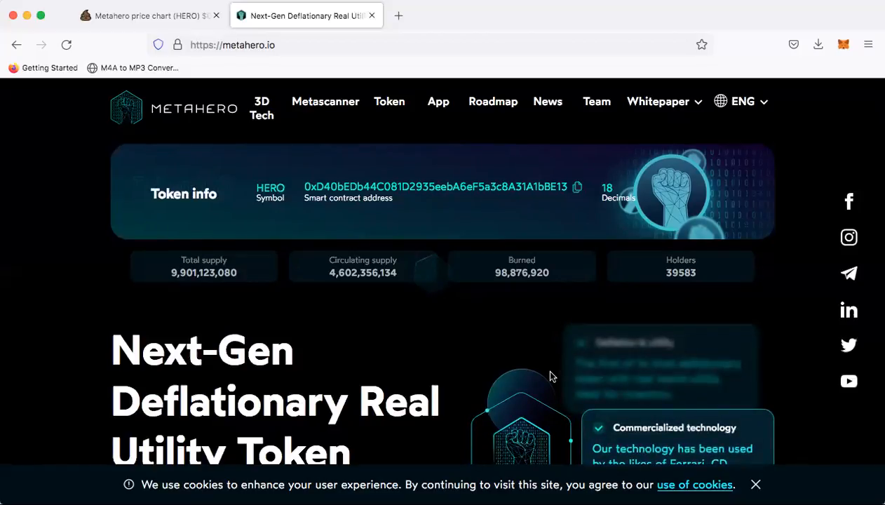
pyautogui.scroll(-3)
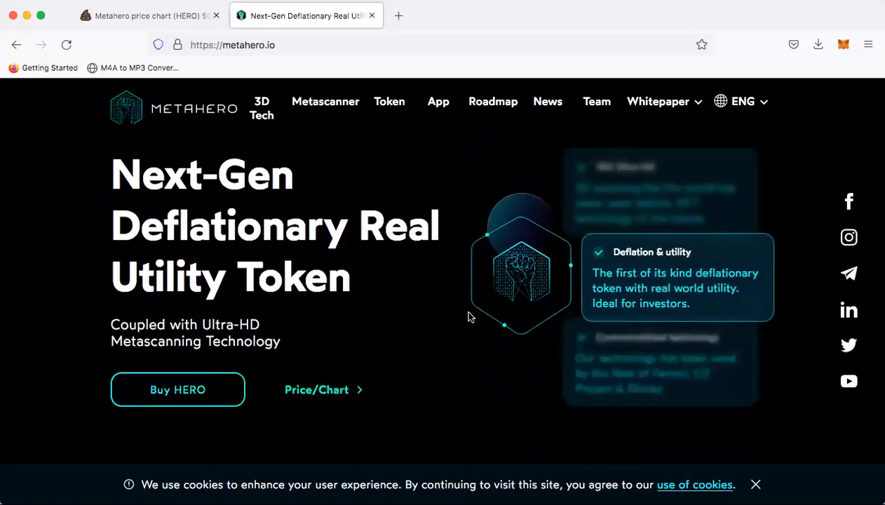
pyautogui.moveTo(460, 225)
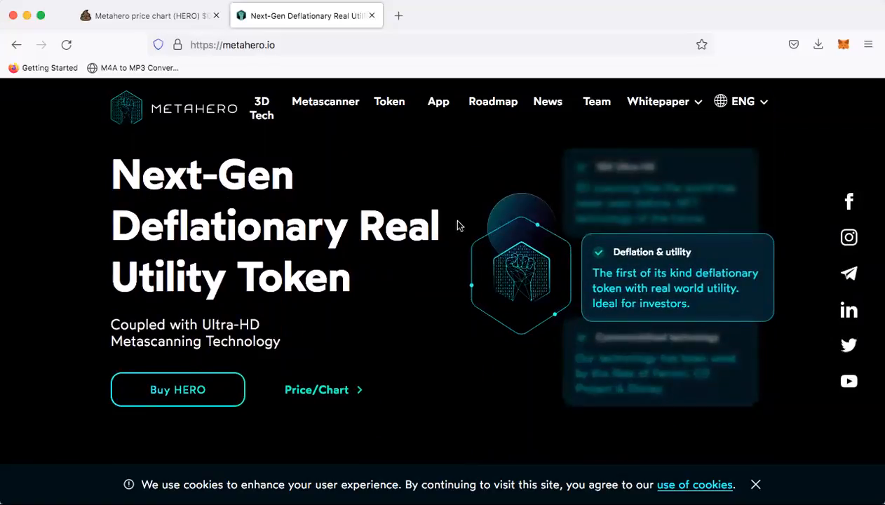